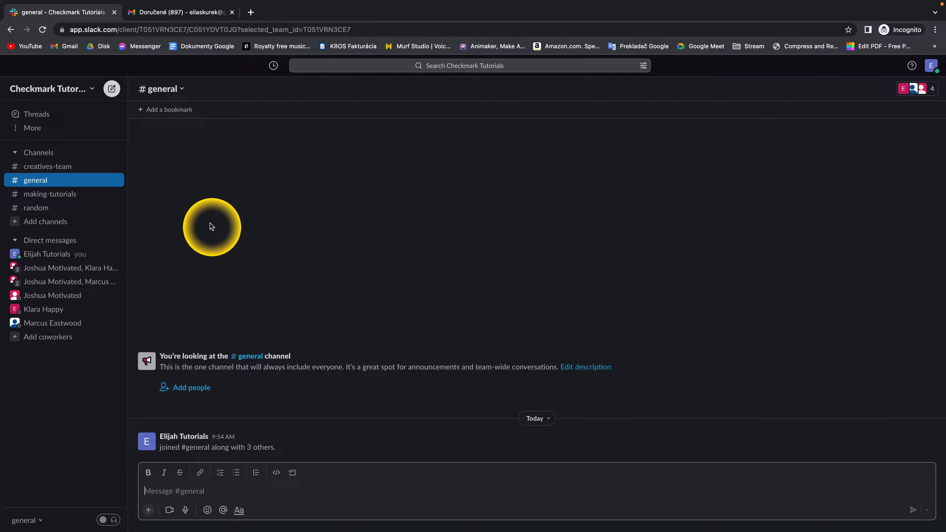
pyautogui.moveTo(53, 336)
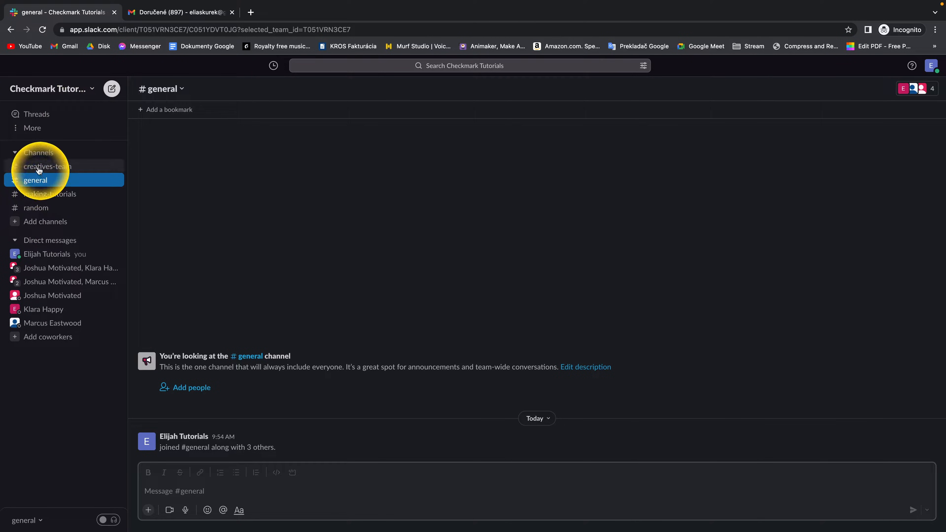
# - Show the #creatives-team channel's member list with its four members
pyautogui.click(47, 166)
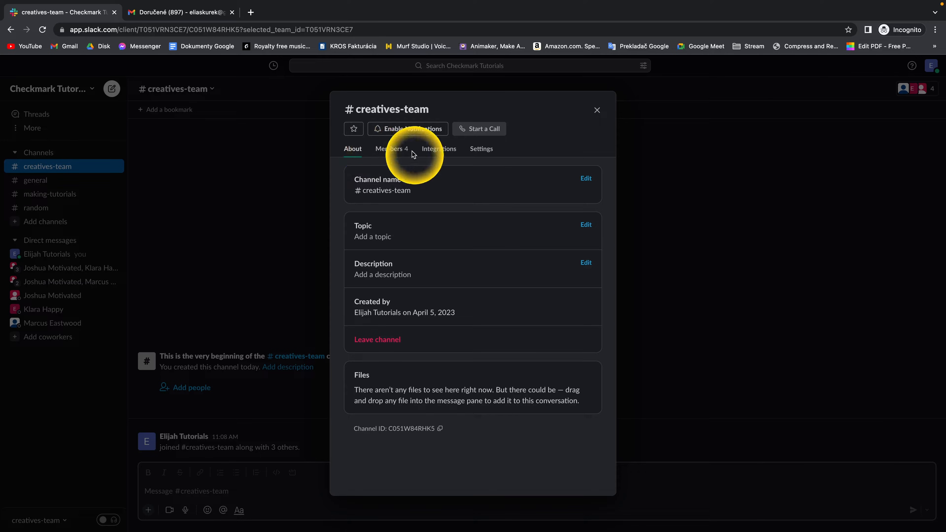
pyautogui.click(389, 148)
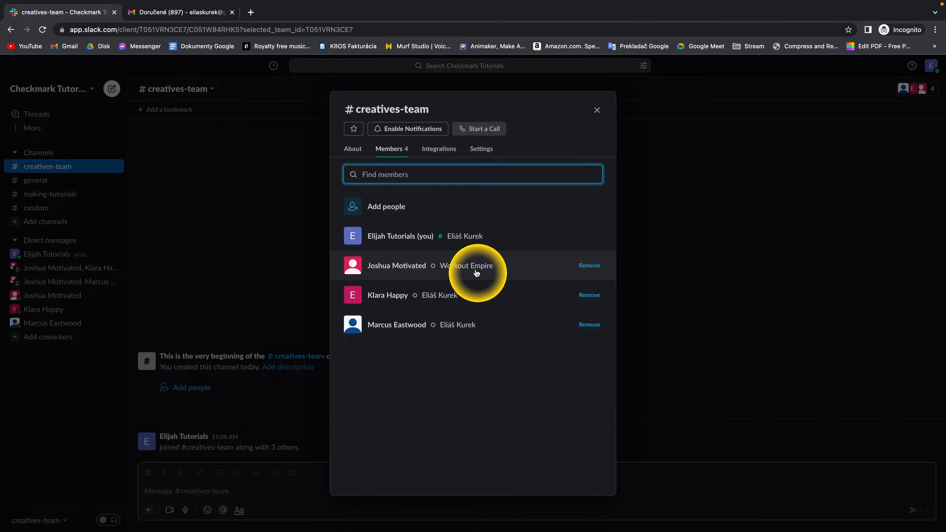
pyautogui.moveTo(562, 271)
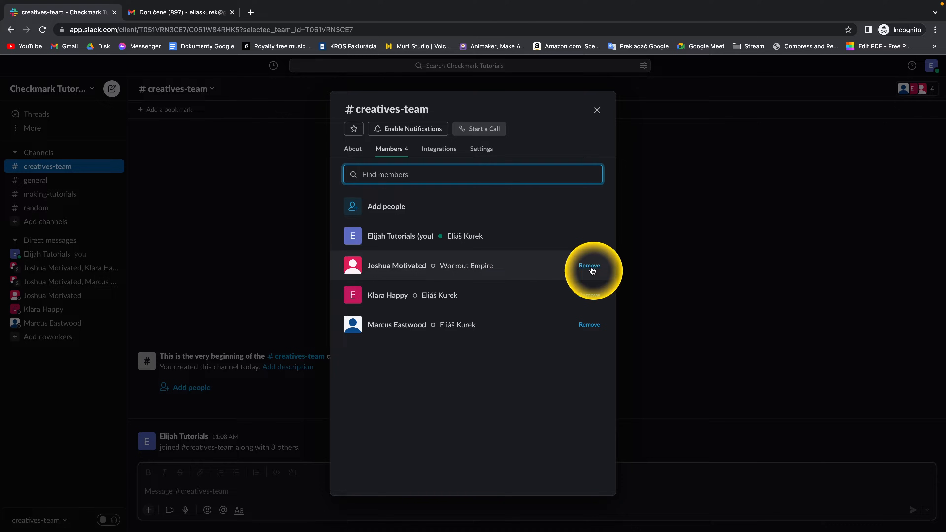
# - Remove Joshua Motivated from #creatives-team and confirm, leaving three members
pyautogui.click(589, 265)
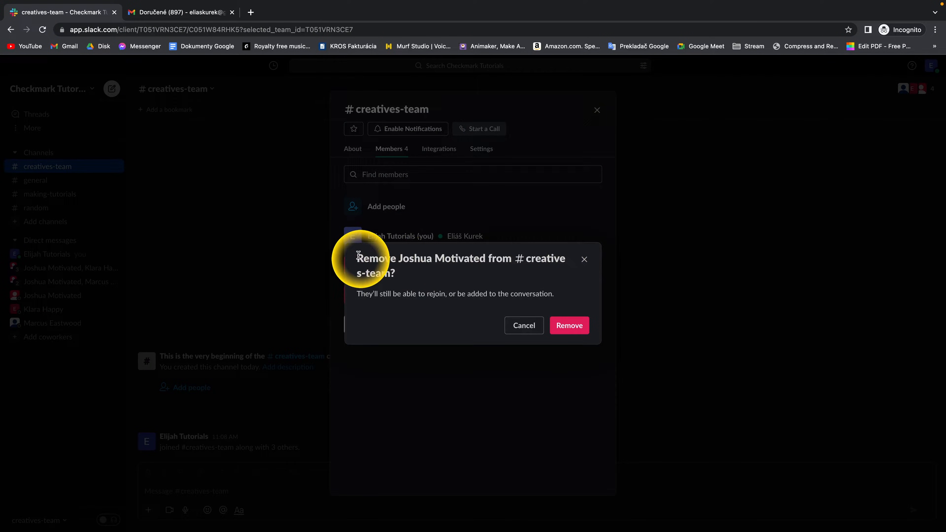
pyautogui.moveTo(358, 258); pyautogui.dragTo(489, 258)
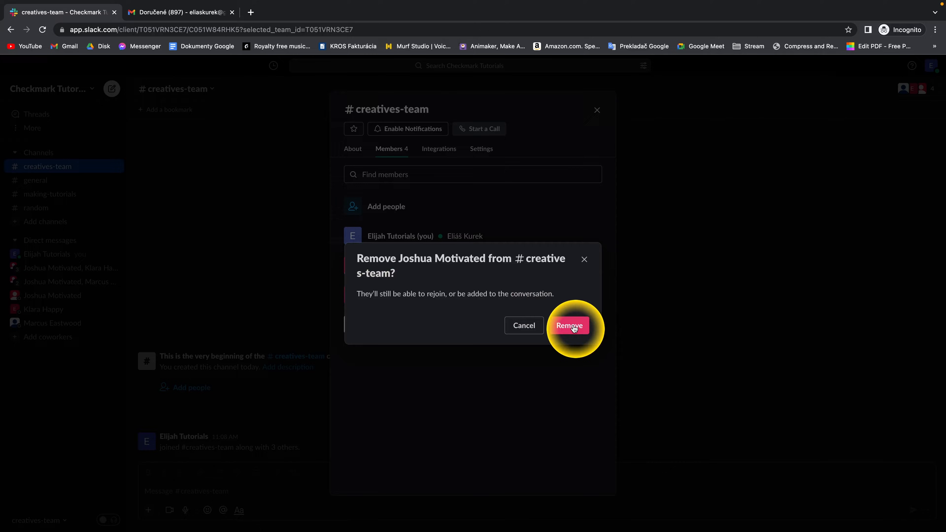
pyautogui.click(568, 325)
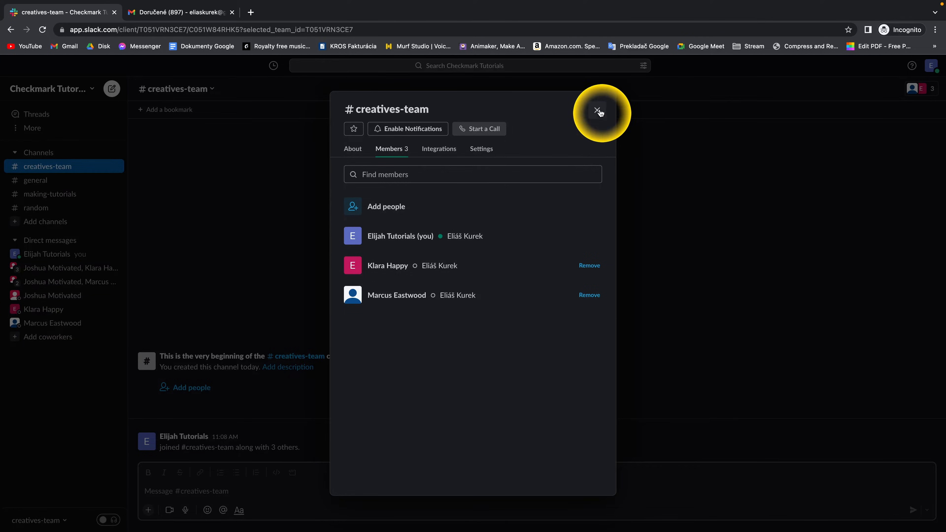
# - Close the channel details to return to the #creatives-team conversation
pyautogui.click(599, 112)
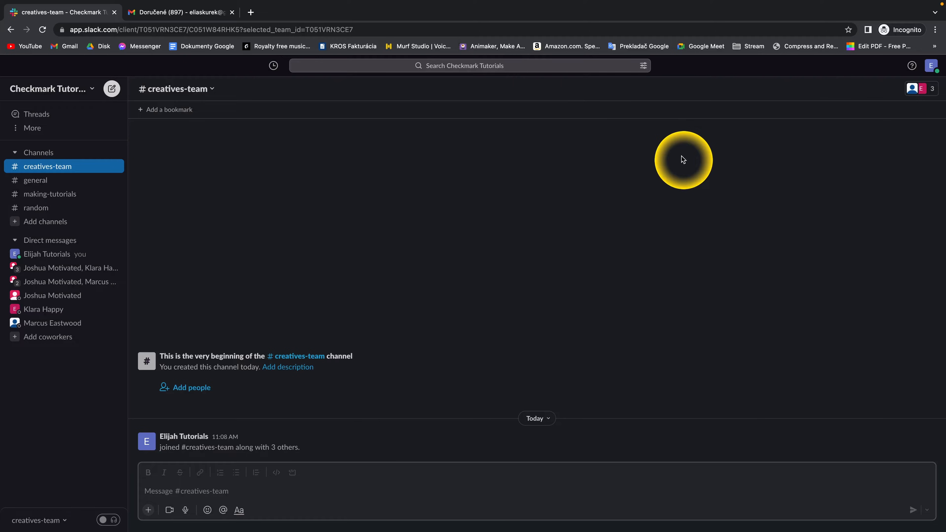